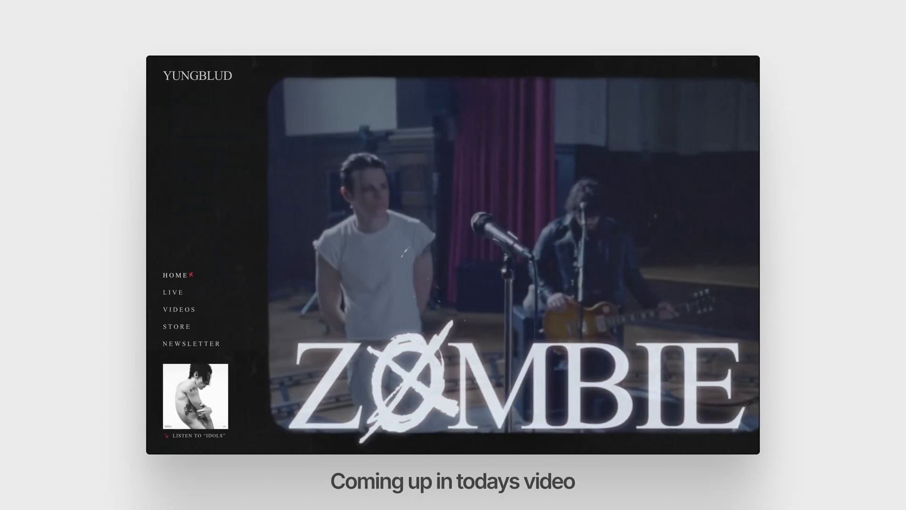
View the reference site's LIVE page listing upcoming arena shows with ticket links.
click(173, 293)
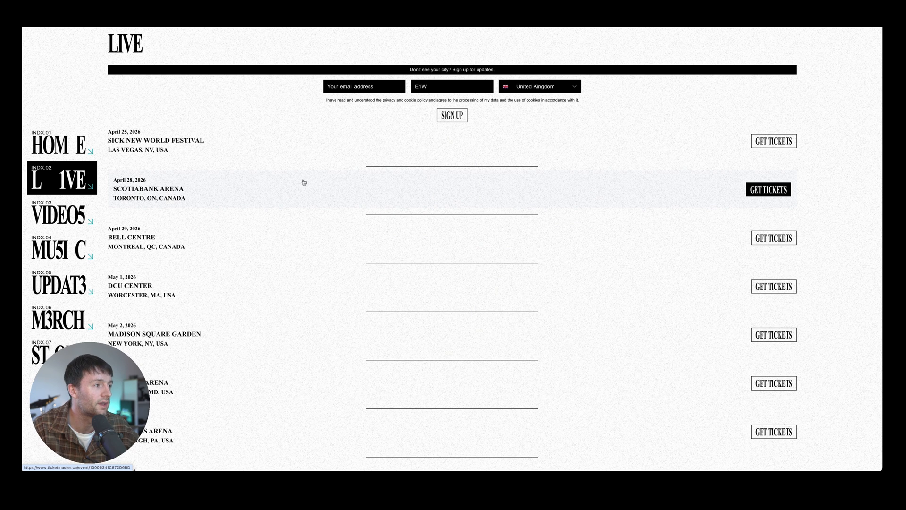
click(59, 218)
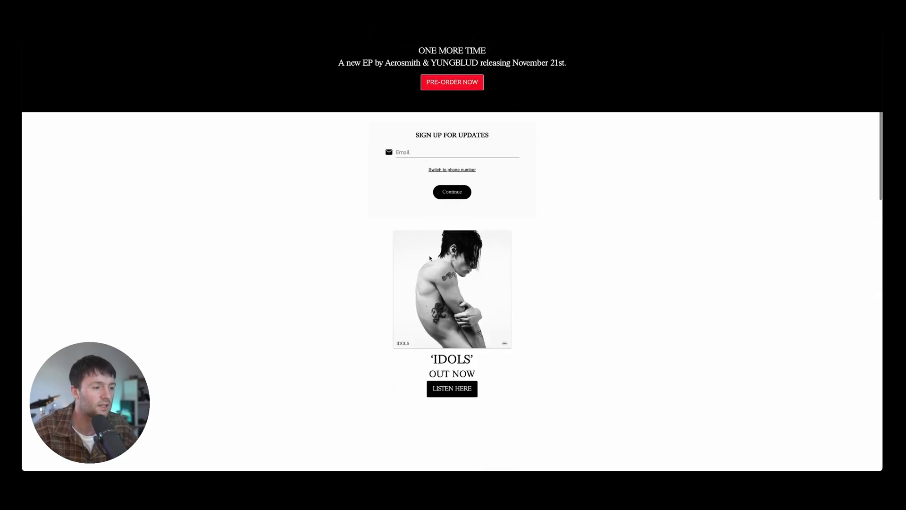
Navigate the current Yungblud site to the North America 2026 tour dates poster.
scroll(down, 3)
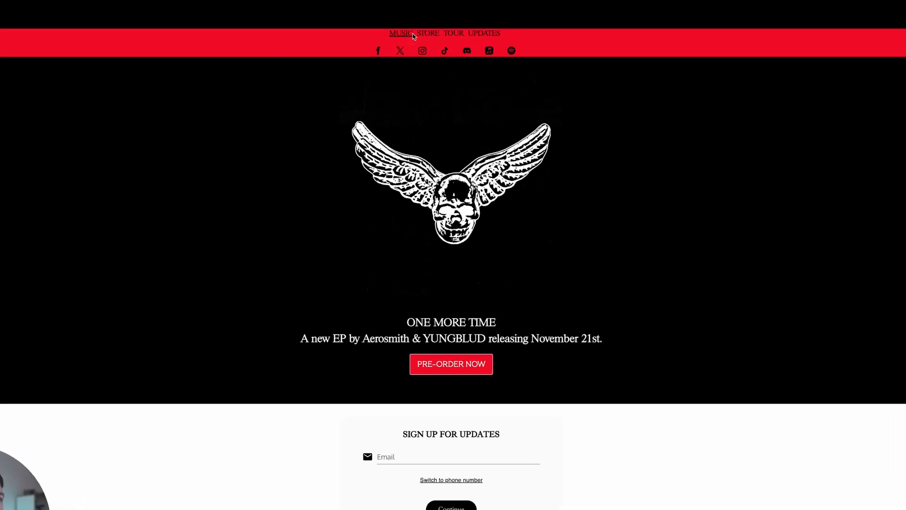
click(454, 33)
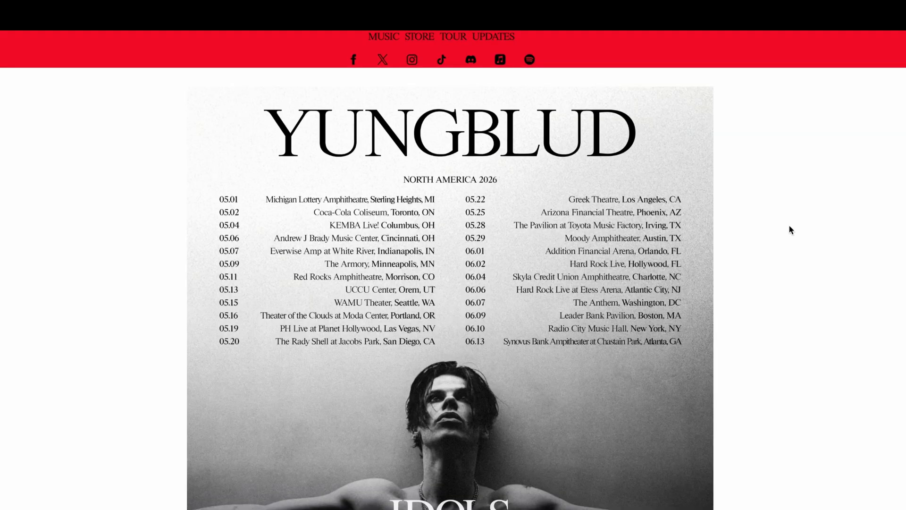
scroll(down, 3)
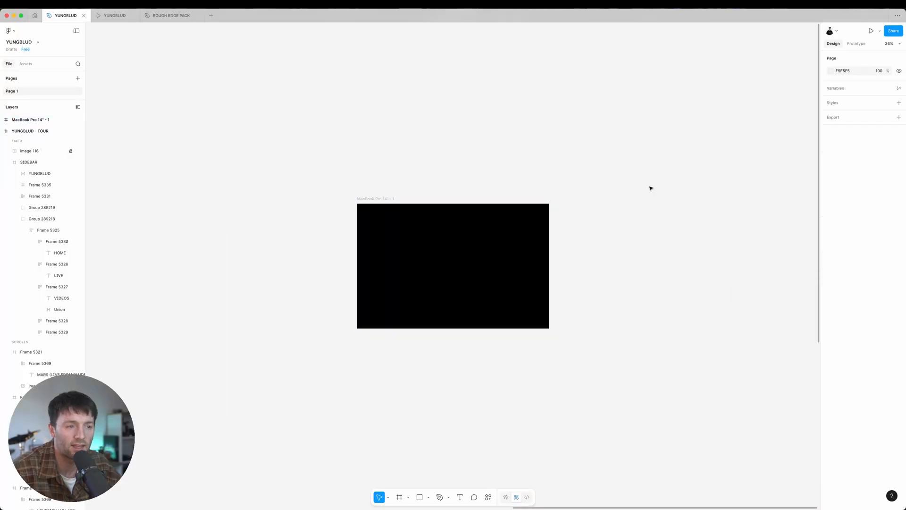
Apply a 10px Grid layout guide to the 1512×982 MacBook Pro 14" frame.
click(699, 354)
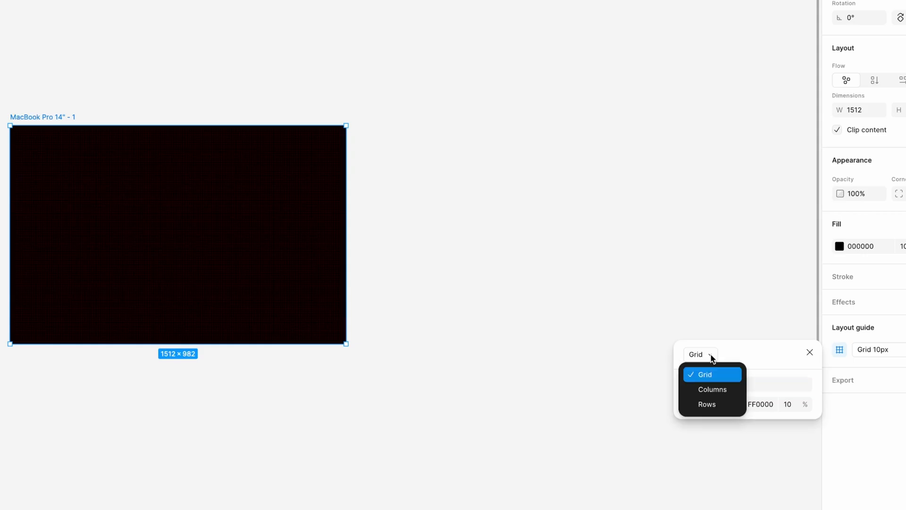
click(711, 389)
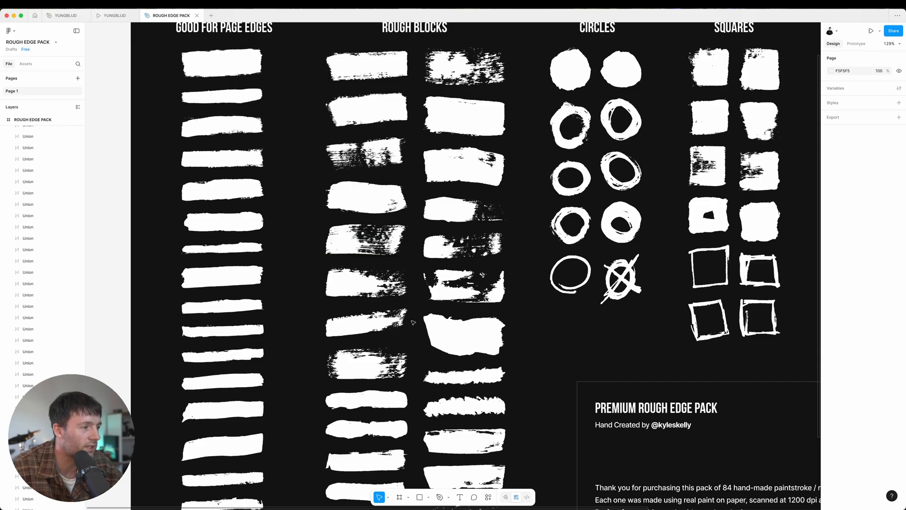
Place a rough page-edge stroke on the sidebar, frame it and crop it to a thin edge strip.
scroll(down, 3)
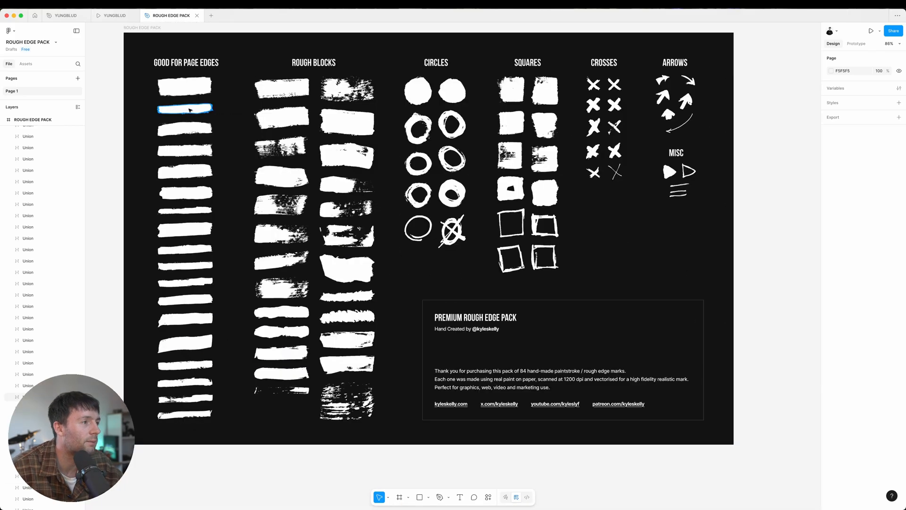
click(64, 16)
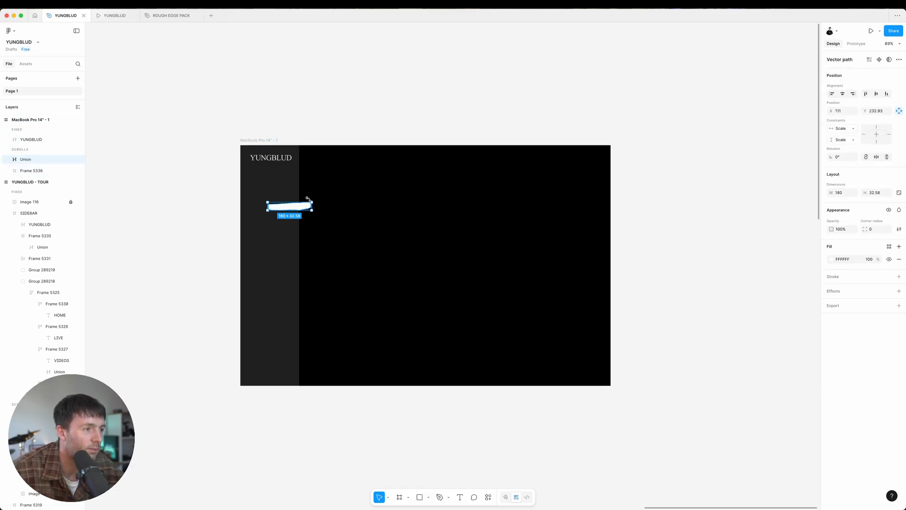
drag(309, 200, 466, 174)
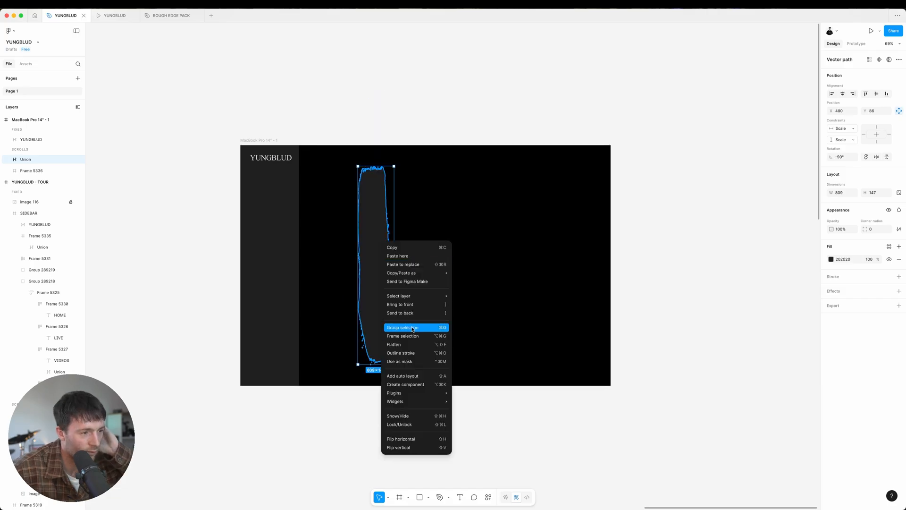
click(403, 336)
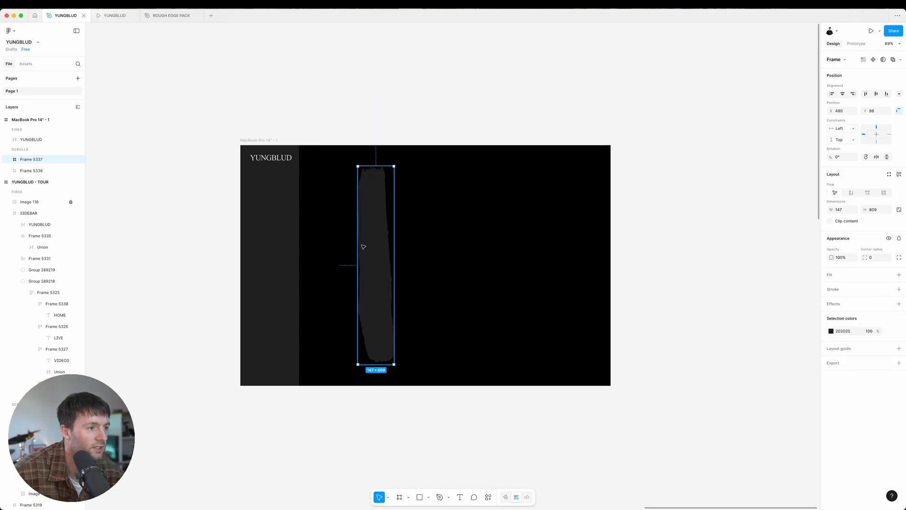
drag(357, 266, 381, 266)
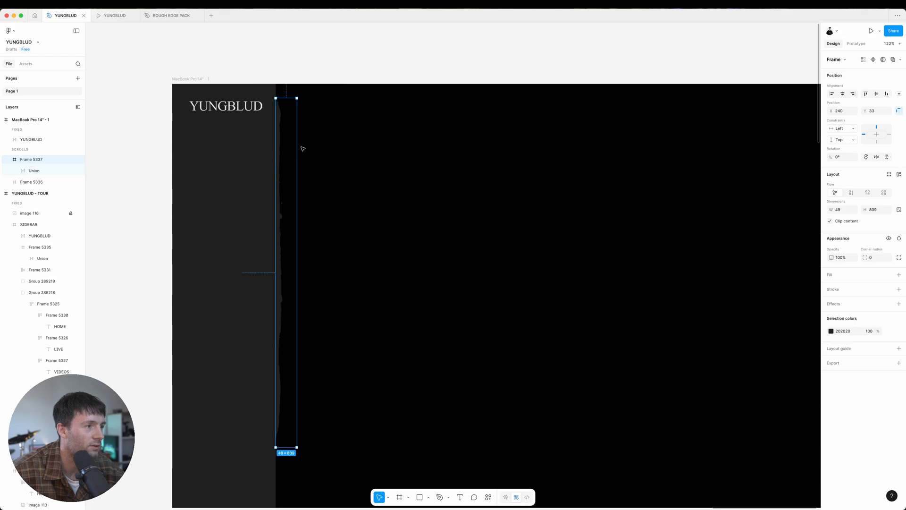
Compare the rough edge pack and the YUNGBLUD file to check the sidebar edge.
click(169, 16)
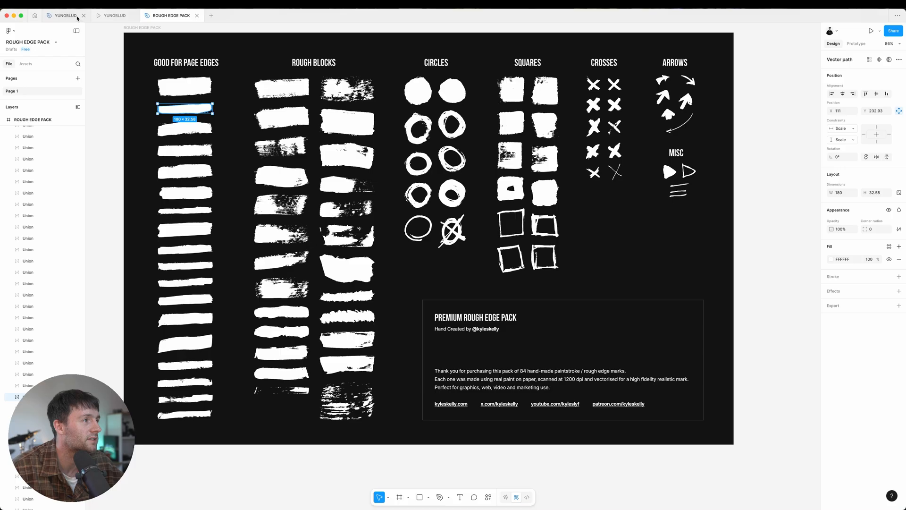
click(63, 16)
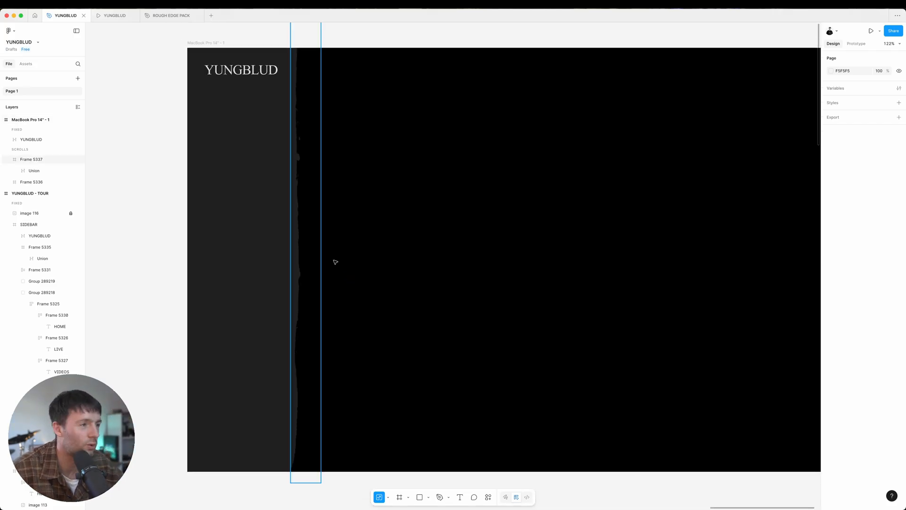
click(171, 16)
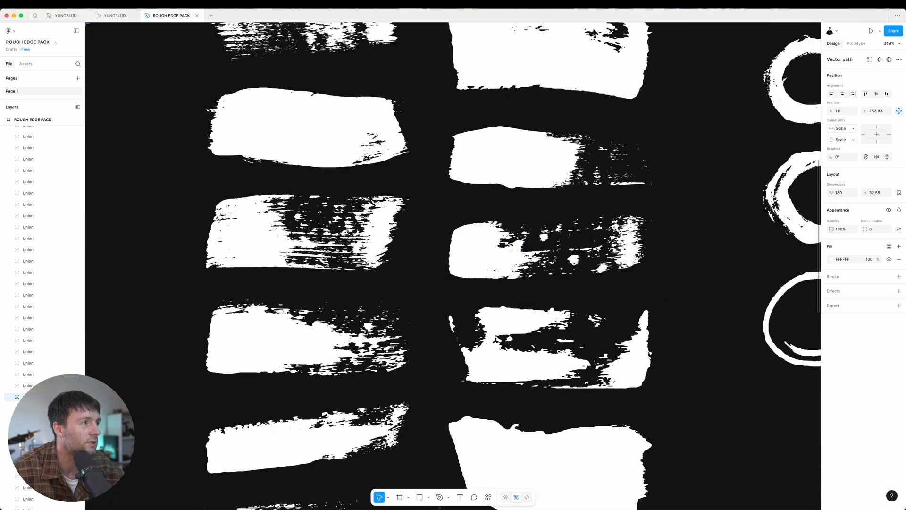
click(65, 16)
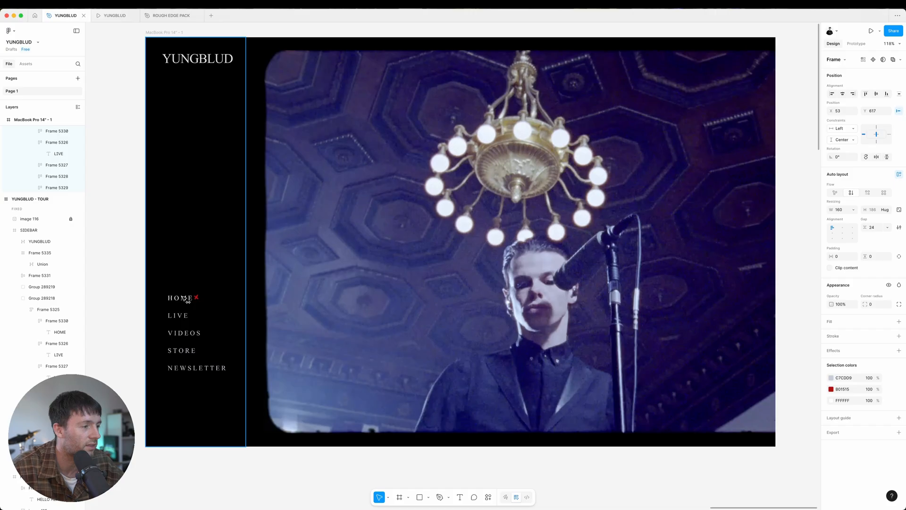
Select the sidebar nav, inspect the HOME cross and pick a painted cross from the Crosses set.
click(176, 297)
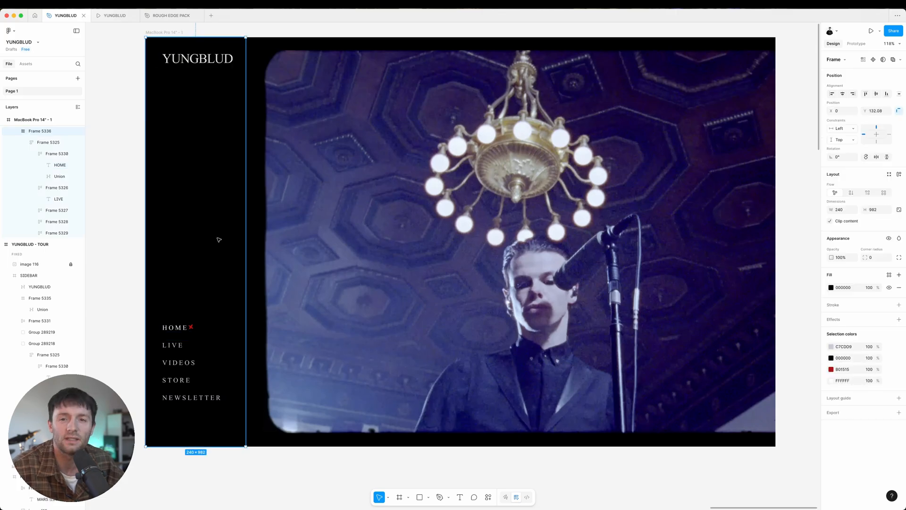
click(173, 345)
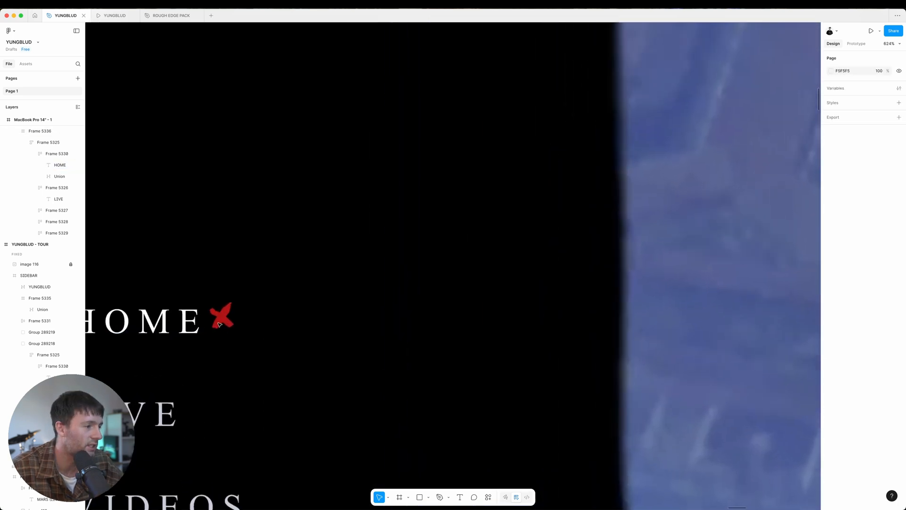
click(170, 16)
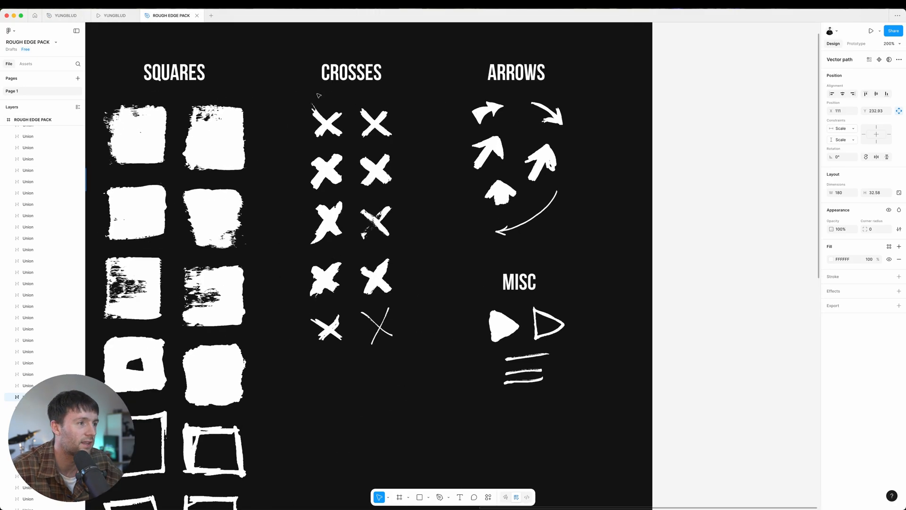
click(376, 279)
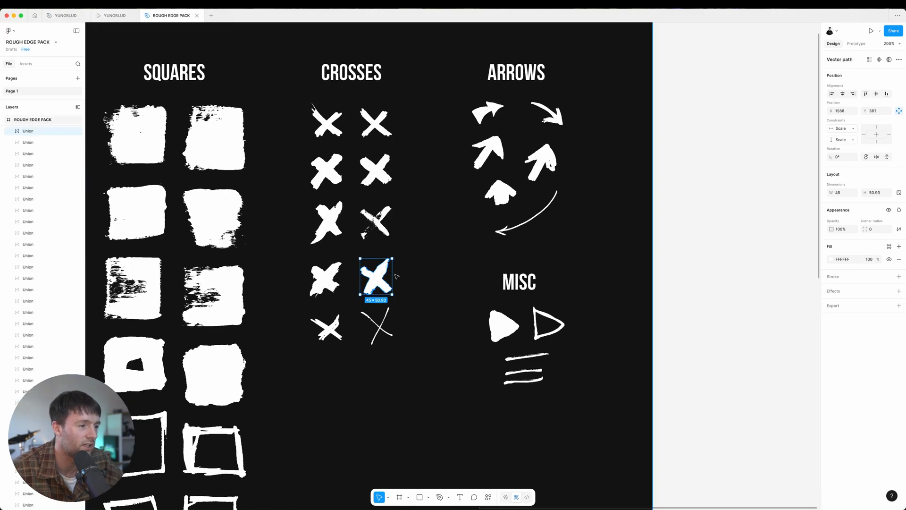
click(63, 15)
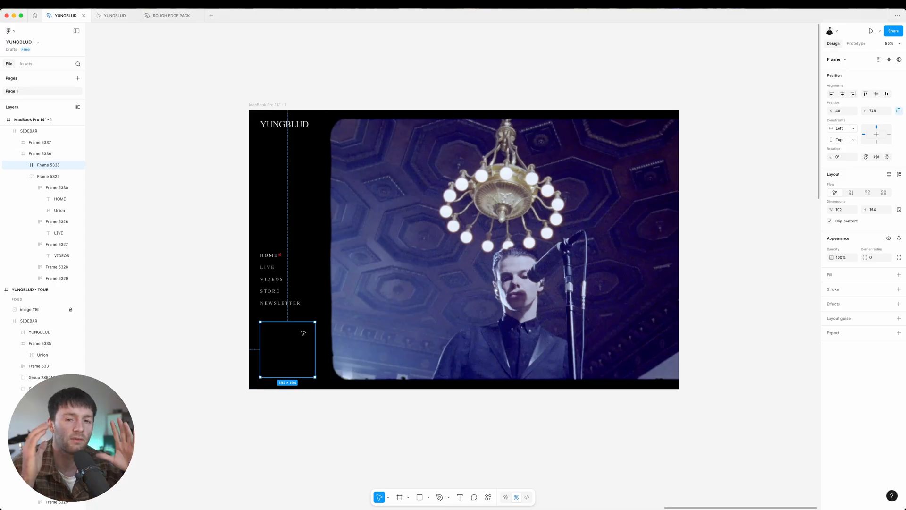
mouse_move(268, 362)
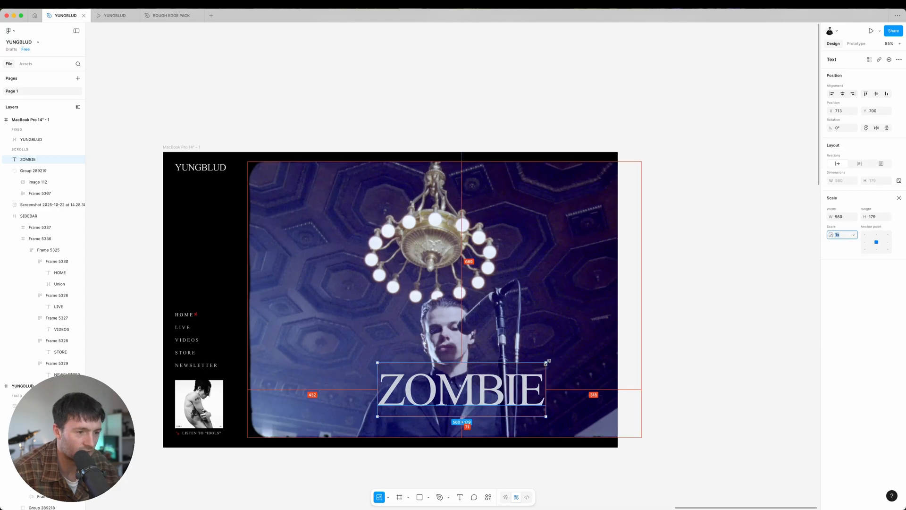
Scale the ZOMBIE title up across the concert image.
drag(546, 363, 607, 431)
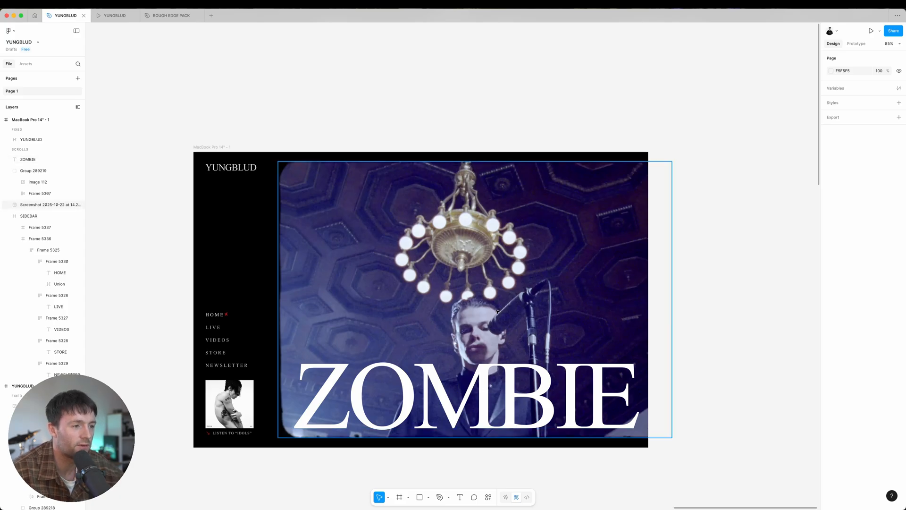
mouse_move(491, 317)
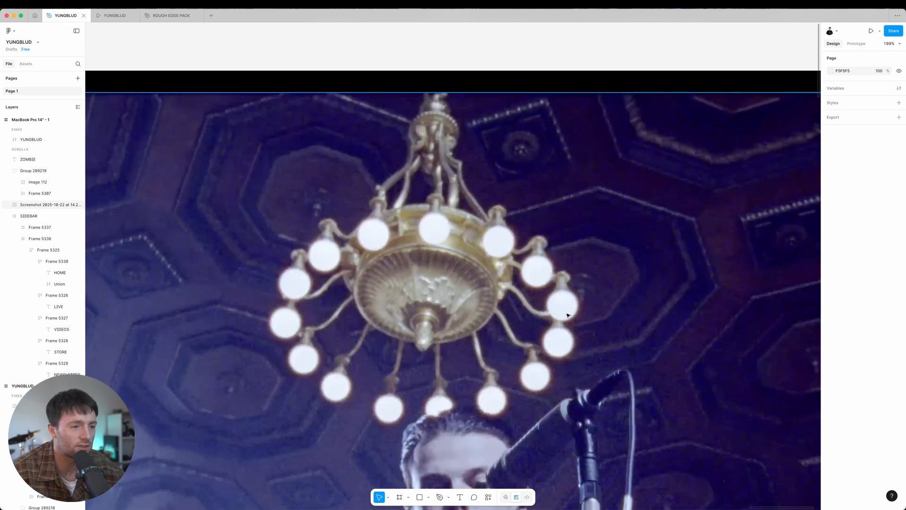
Adjust the ZOMBIE text's fill to pale E9F3FD with Screen blend over the photo.
scroll(down, 3)
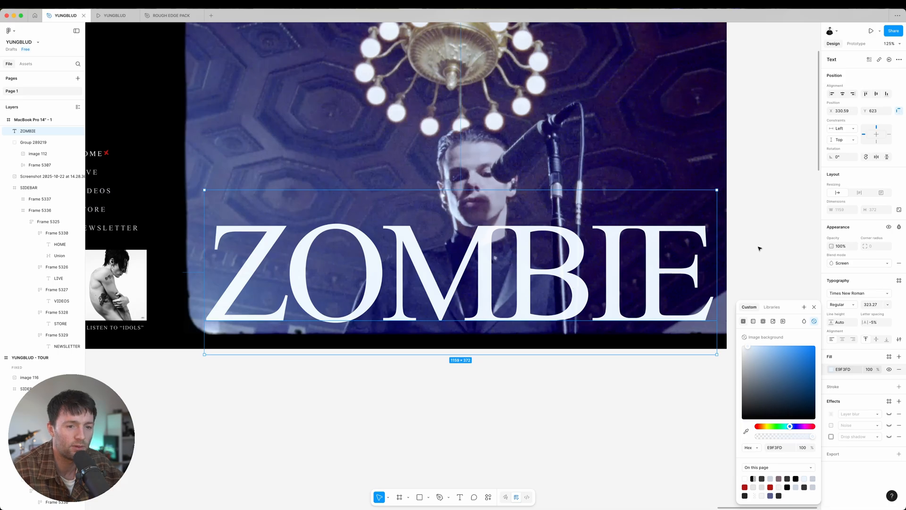
Add Layer blur and Noise effects to the ZOMBIE headline and toggle them to compare.
click(814, 306)
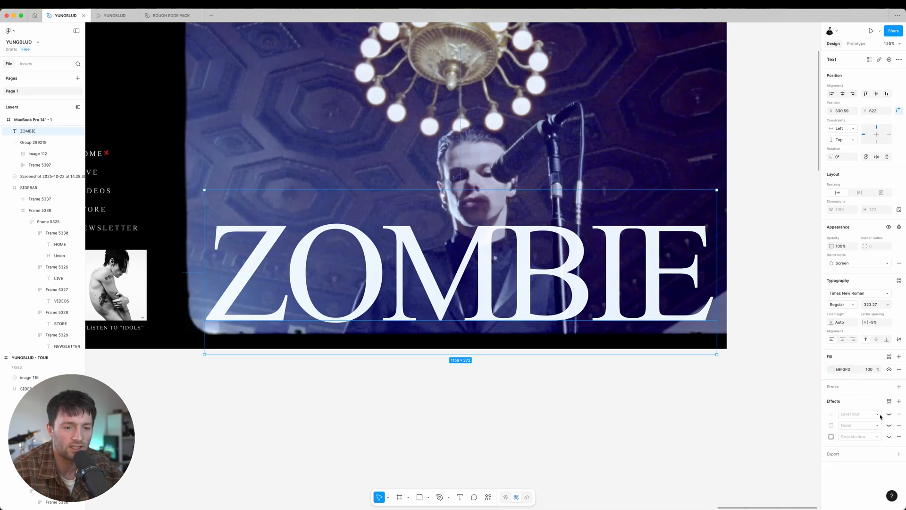
click(831, 414)
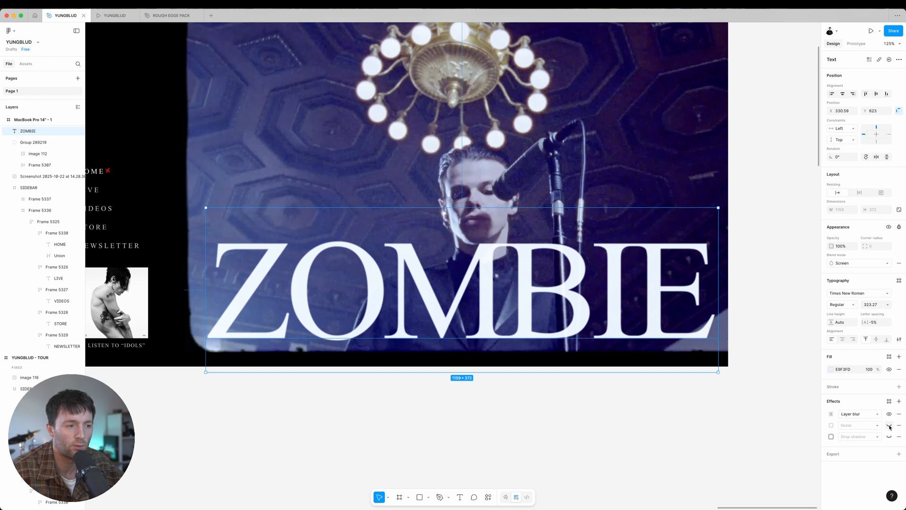
click(889, 425)
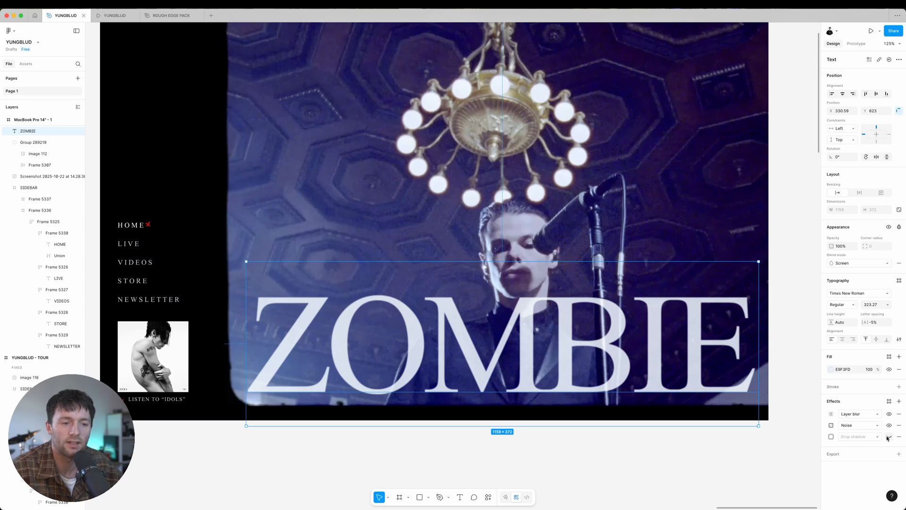
click(830, 436)
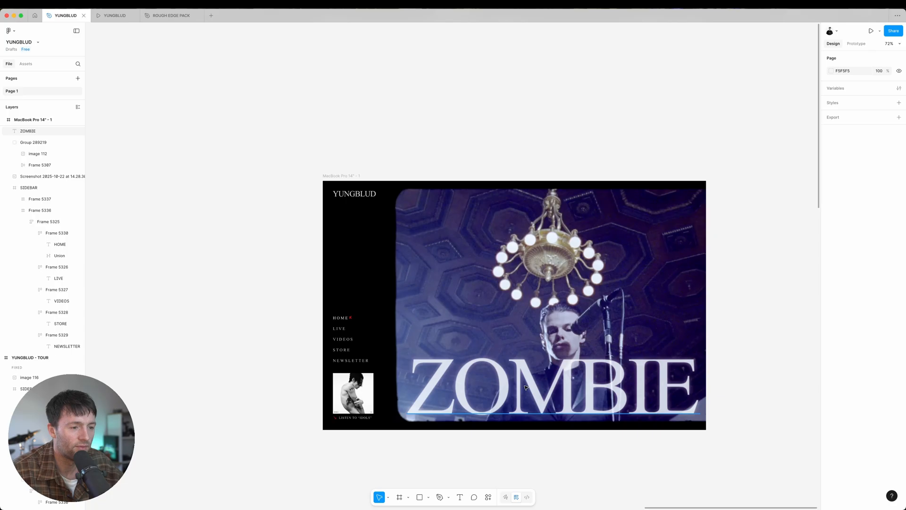
mouse_move(777, 364)
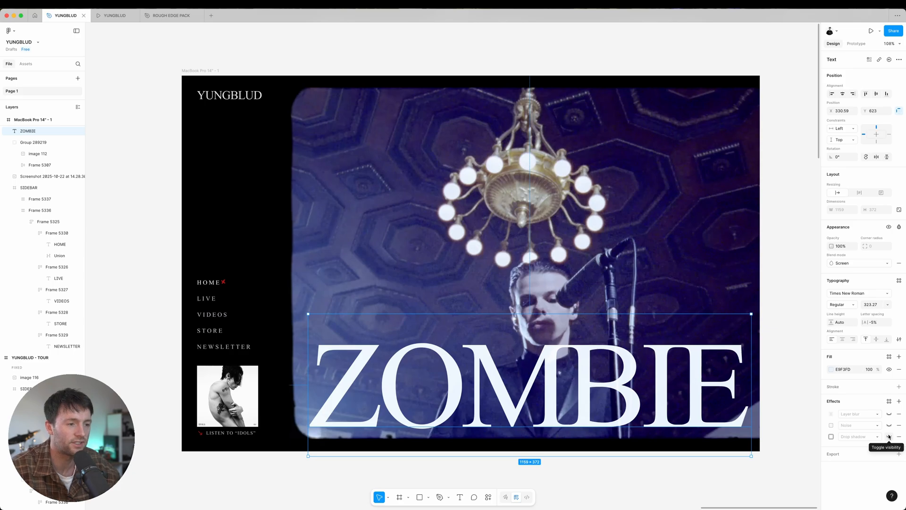
click(889, 436)
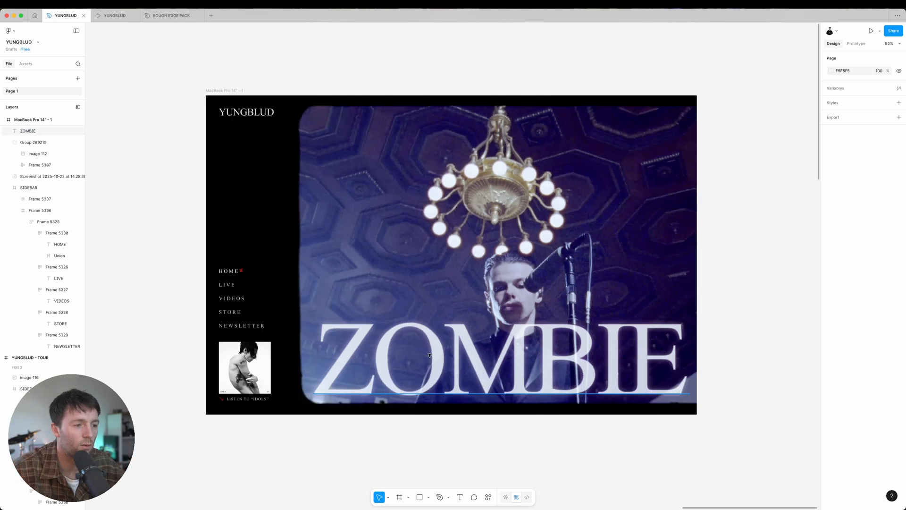
Bring the rough crossed circle from the Rough Edge Pack onto the O of ZOMBIE.
click(171, 16)
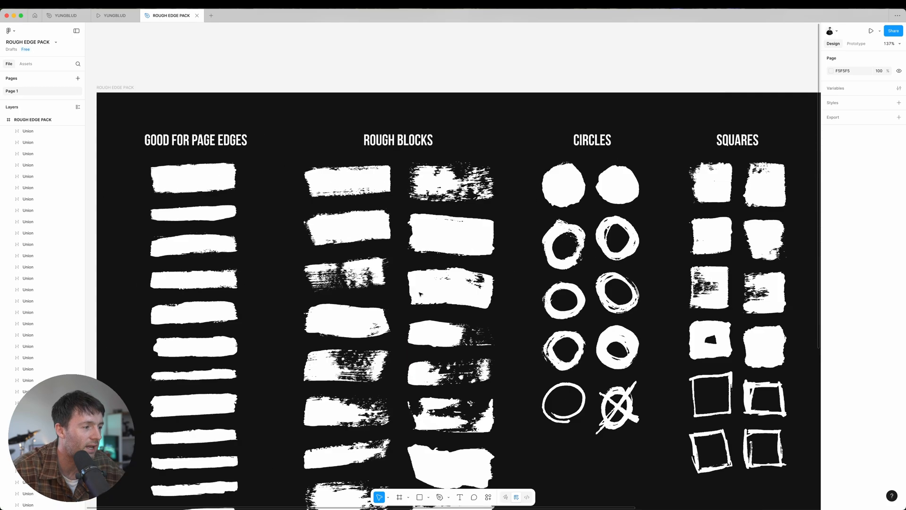
scroll(down, 3)
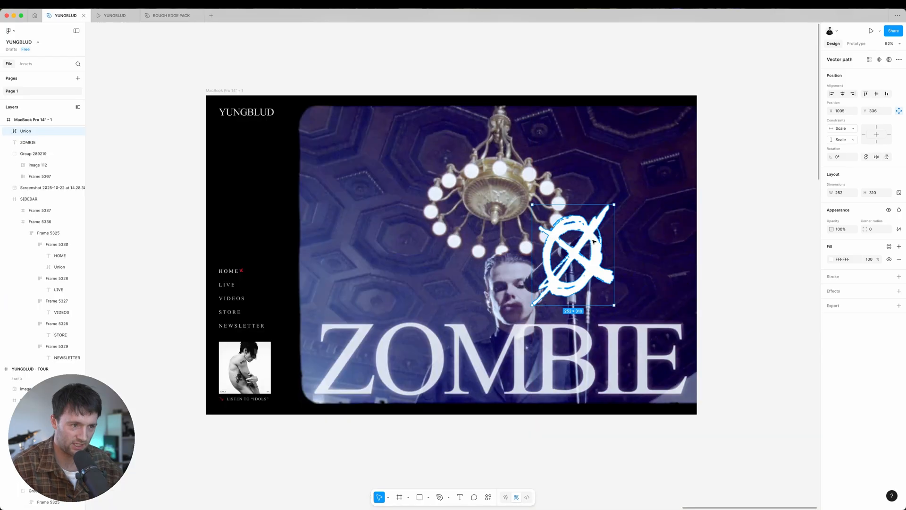
drag(572, 254, 410, 359)
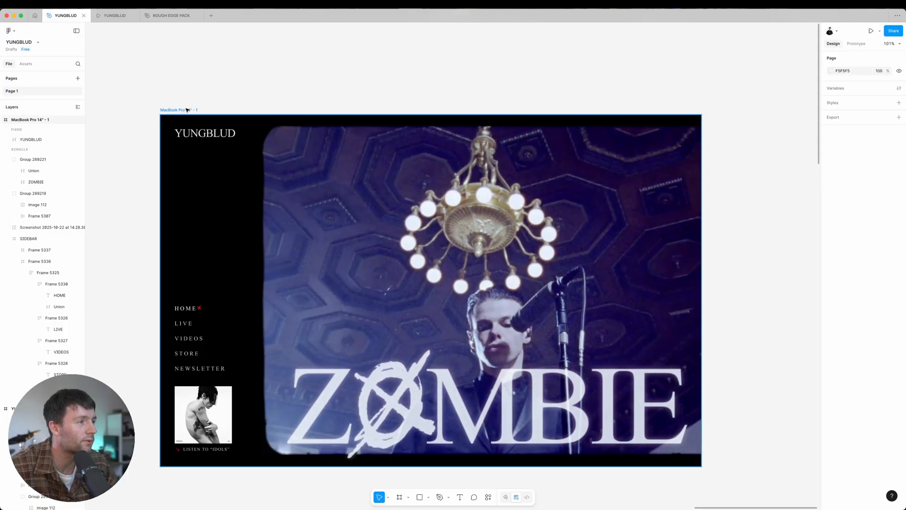
Duplicate the ZOMBIE homepage frame as the base for the tour dates page.
click(430, 288)
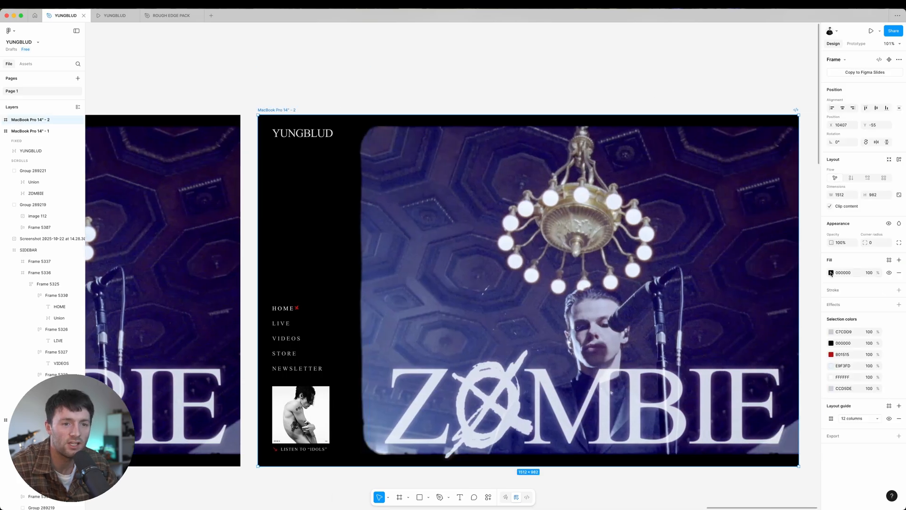
click(831, 272)
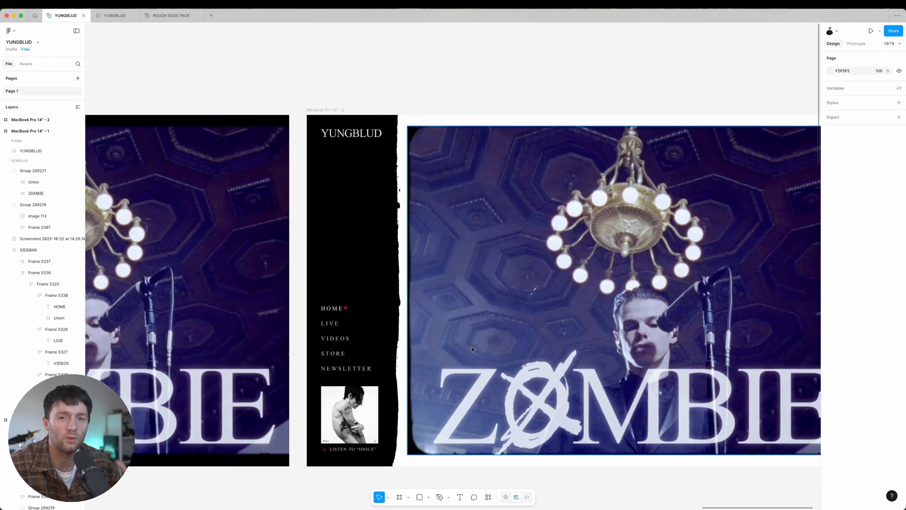
mouse_move(441, 263)
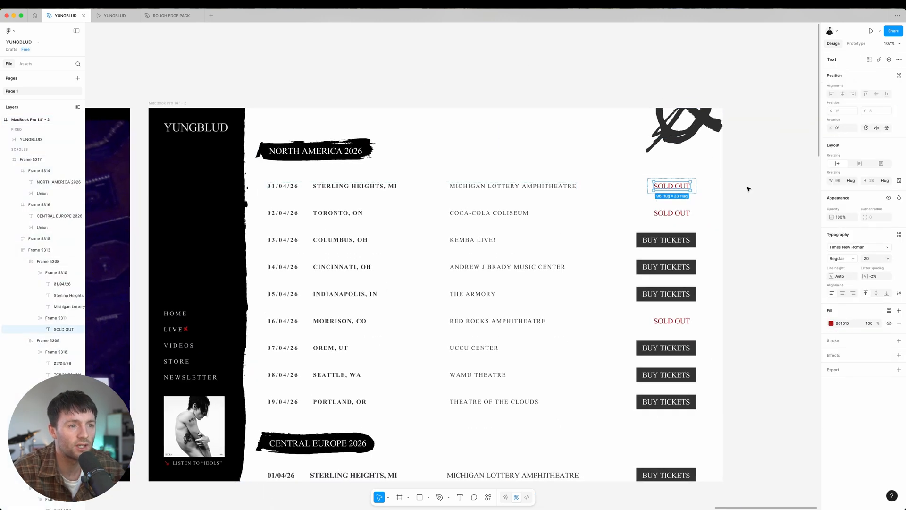
Copy the rough hand-drawn square outline from the Rough Edge Pack file and bring it back to wrap the SOLD OUT labels in red.
click(171, 16)
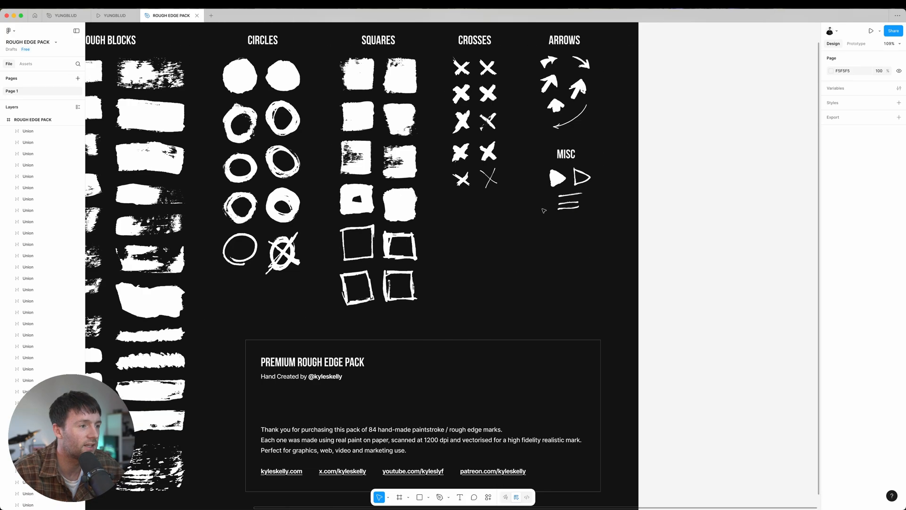
click(357, 245)
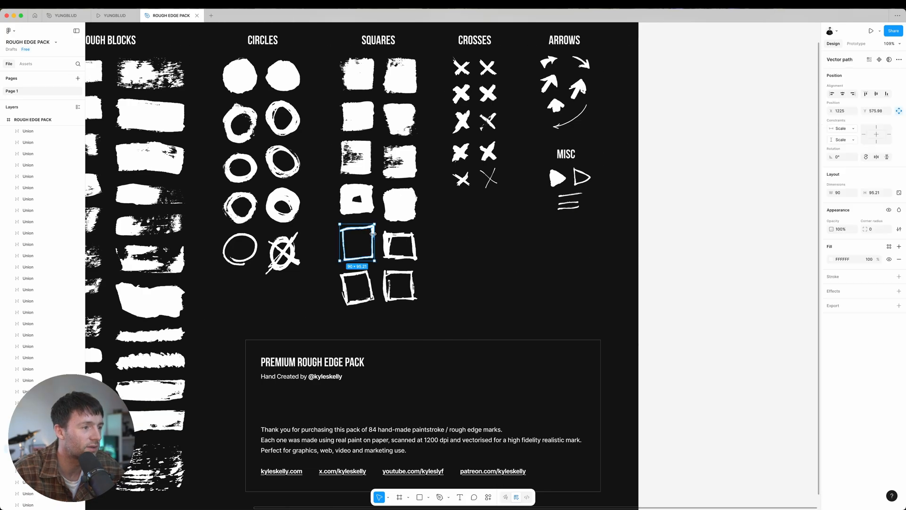
click(63, 16)
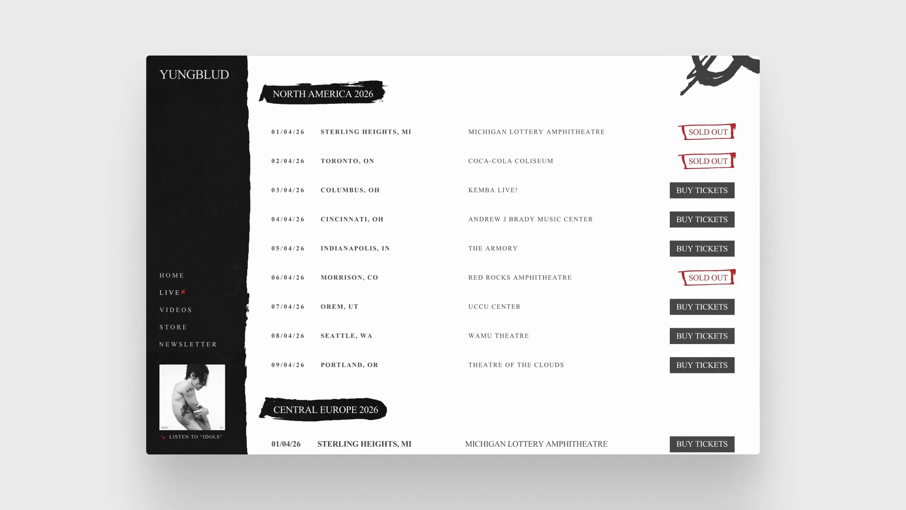
Scroll down the canvas to the new videos page frame with its two grey placeholders.
scroll(down, 3)
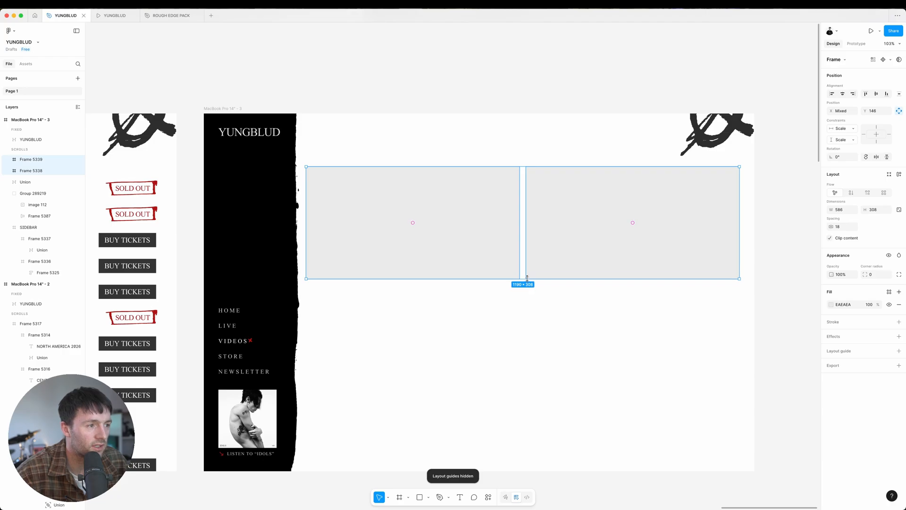
Arrange the placeholders into a two-column grid of captioned video thumbnails and preview the videos page from the tour page.
drag(526, 277, 525, 261)
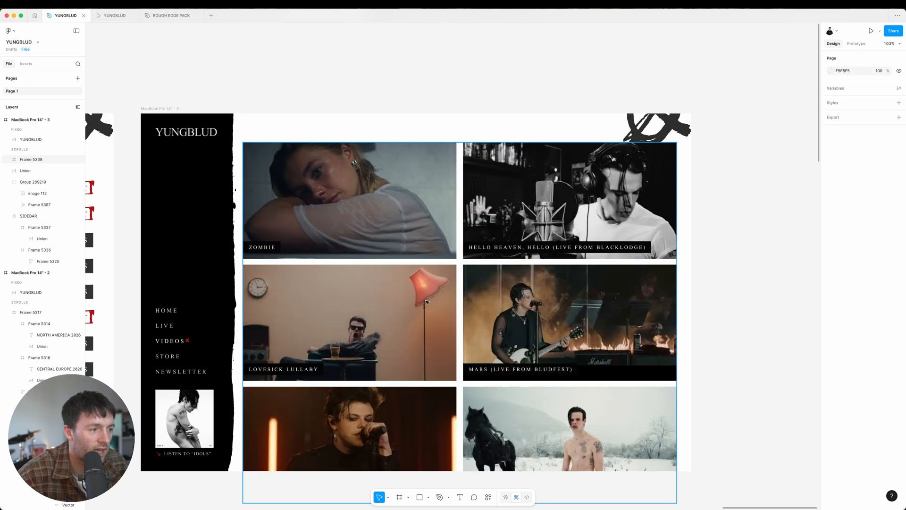
scroll(down, 3)
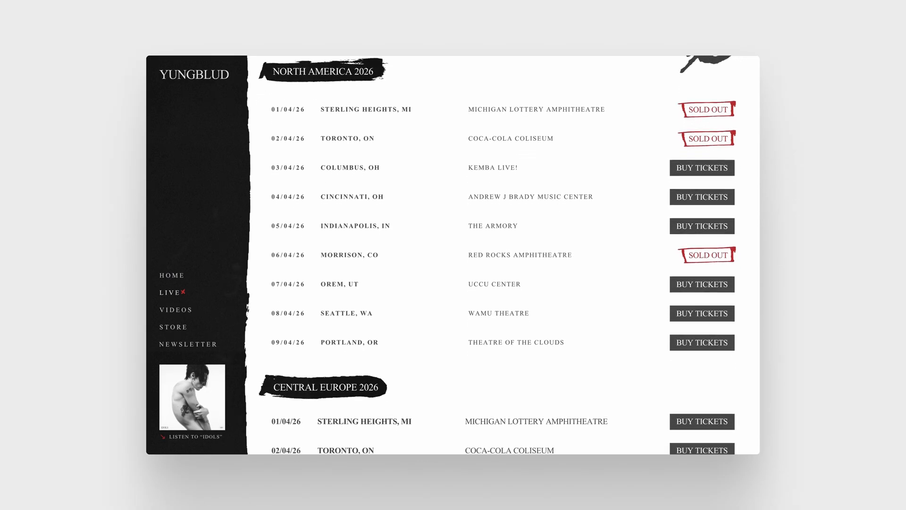
click(174, 310)
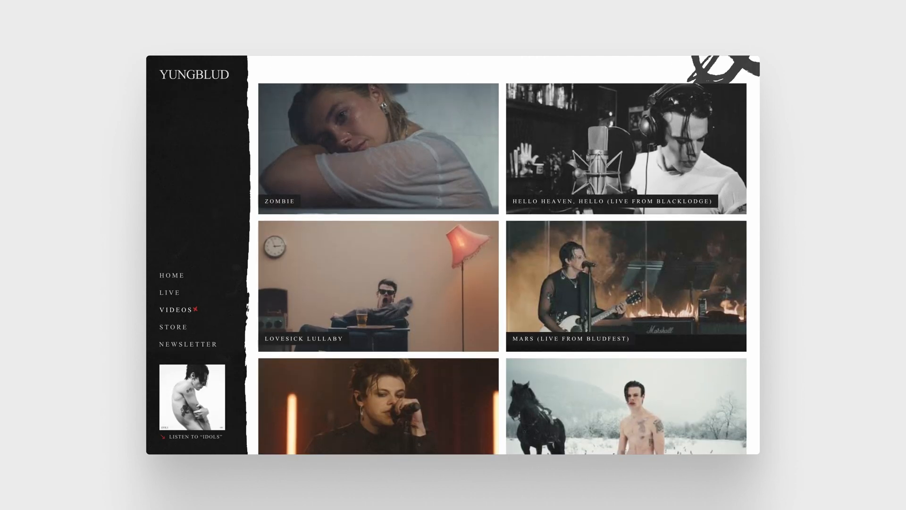